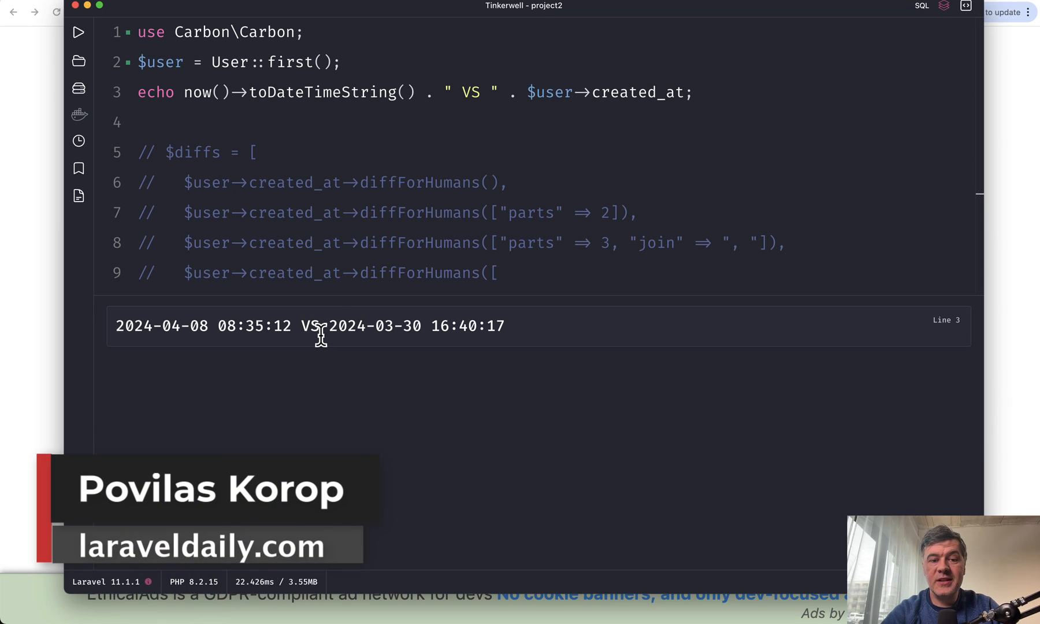
{"action": "mouse_move", "coordinate": [495, 142]}
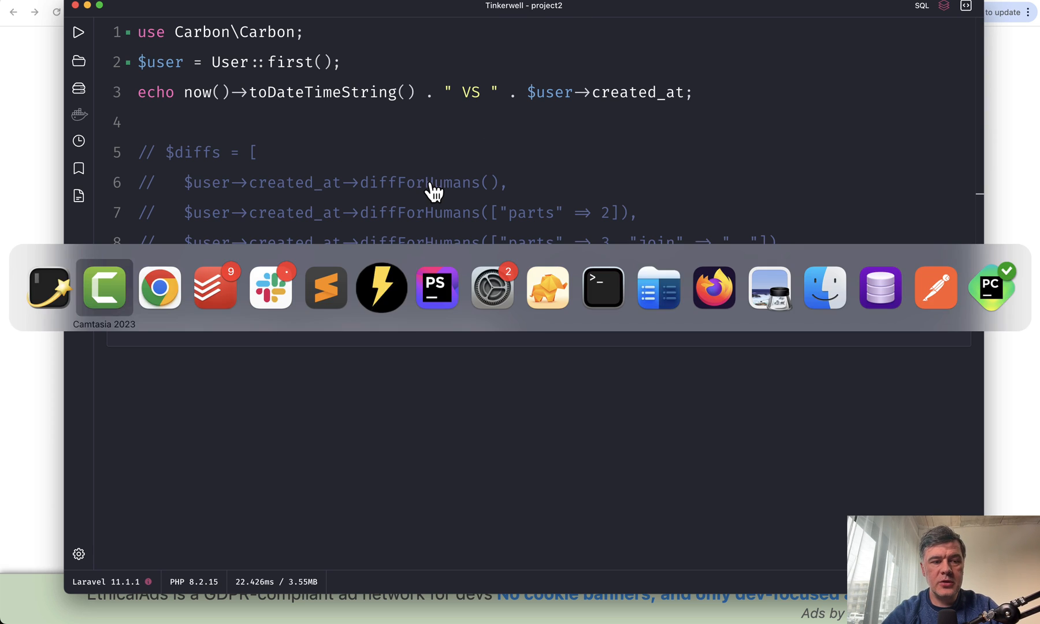
- Show the Carbon docs 'Difference for Humans' intro with the '1 month ago' example in Chrome
{"action": "left_click", "coordinate": [159, 286]}
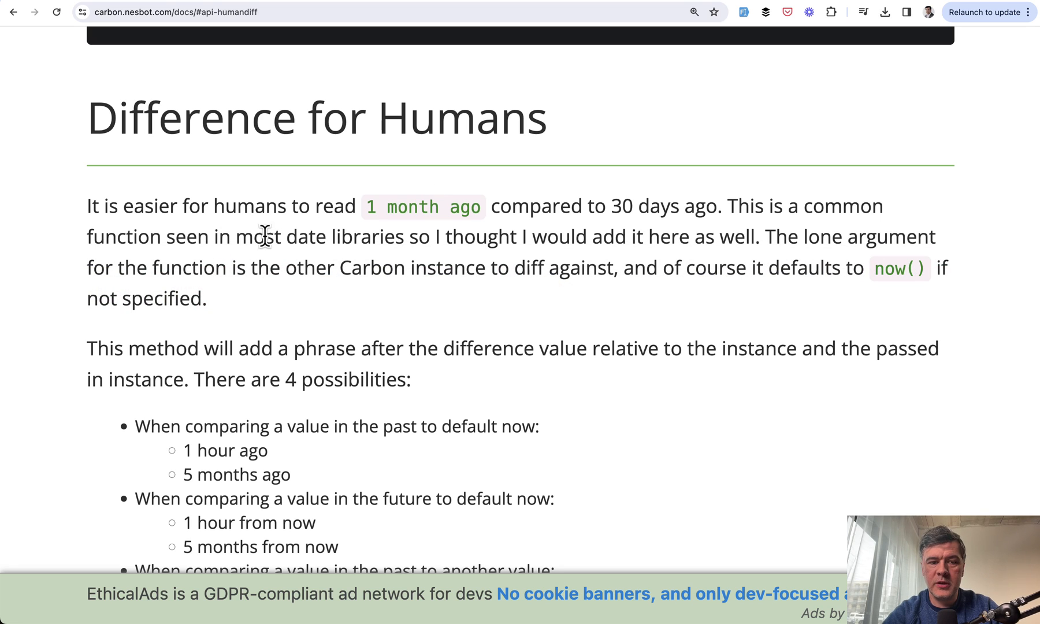
{"action": "mouse_move", "coordinate": [279, 262]}
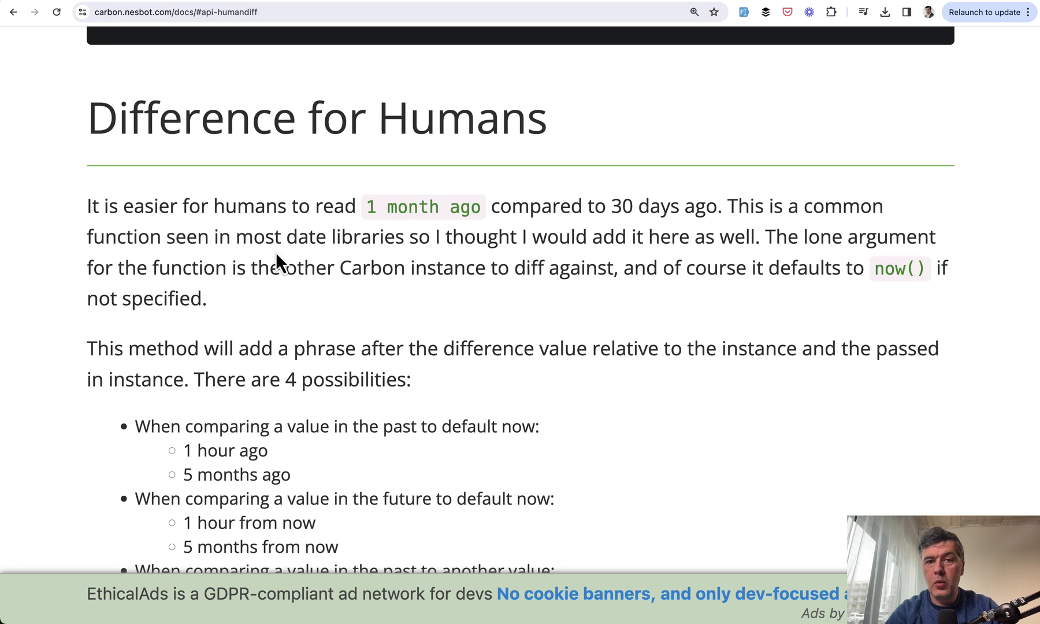
{"action": "scroll", "scroll_direction": "up", "scroll_amount": 3}
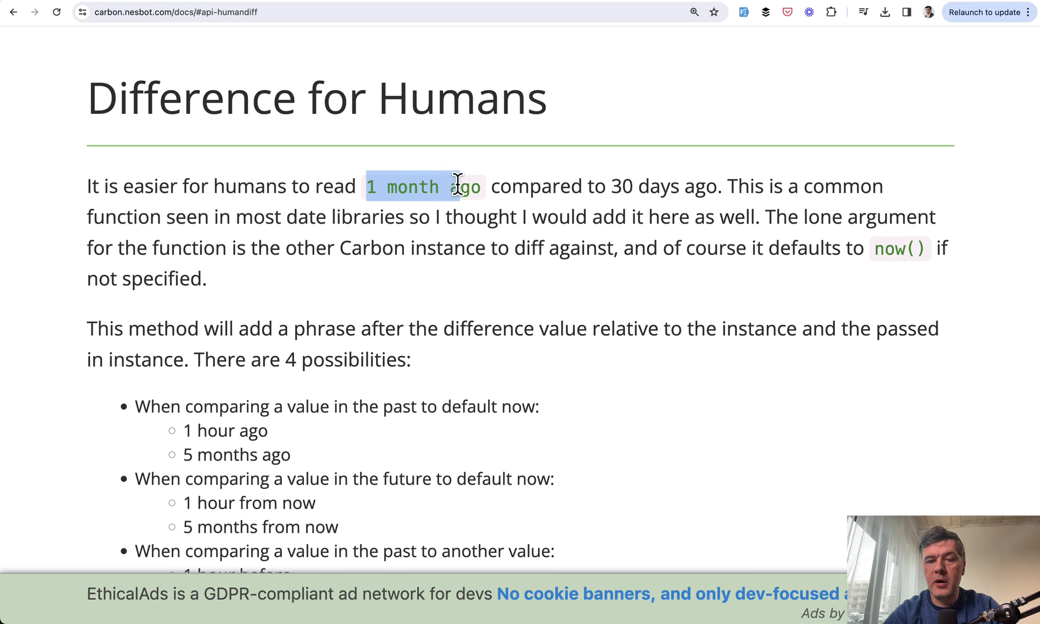
{"action": "mouse_move", "coordinate": [695, 240]}
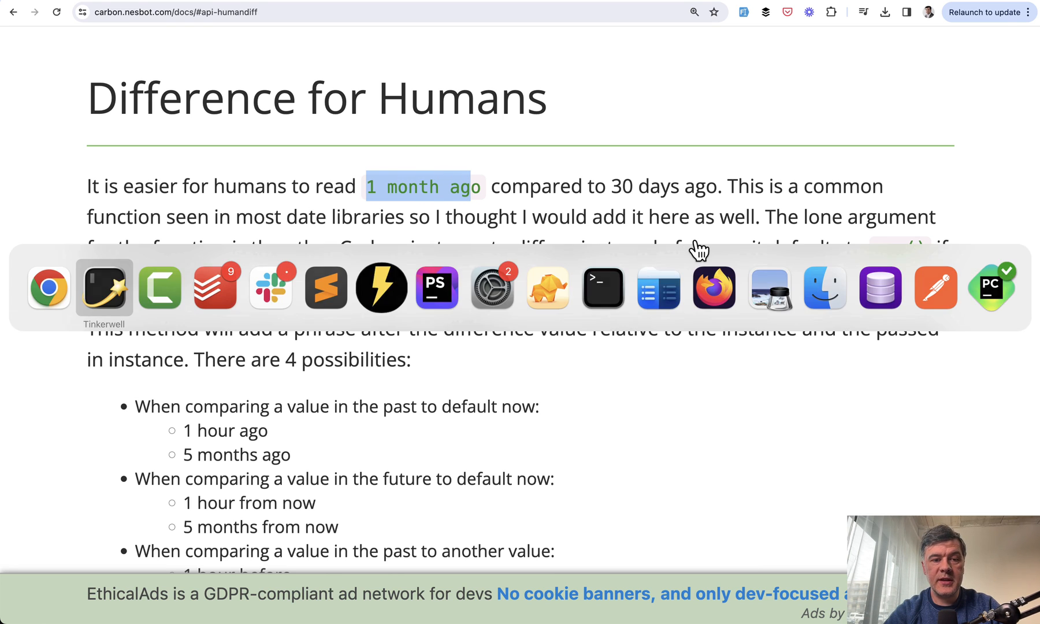
- Back in the PHP script, uncomment the $diffs array of diffForHumans calls and its echo line
{"action": "left_click", "coordinate": [104, 288]}
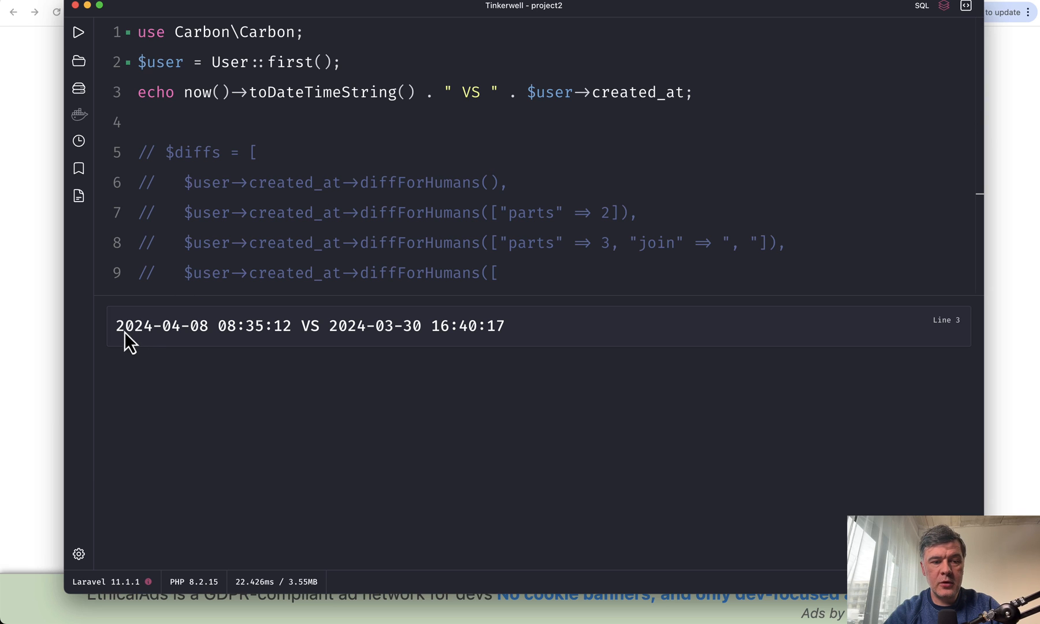
{"action": "mouse_move", "coordinate": [504, 377]}
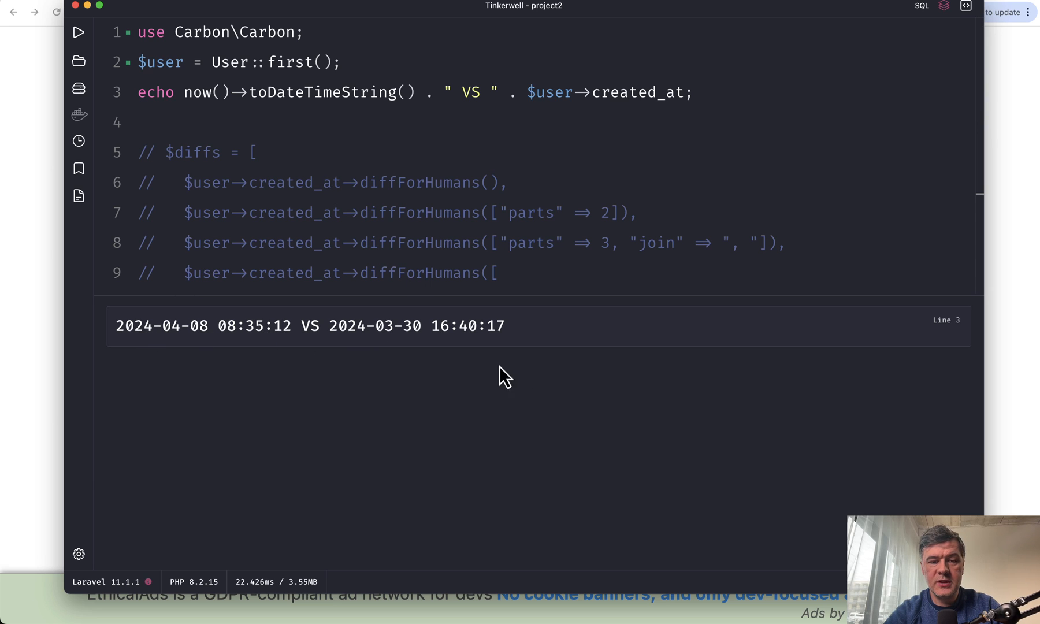
{"action": "mouse_move", "coordinate": [395, 398]}
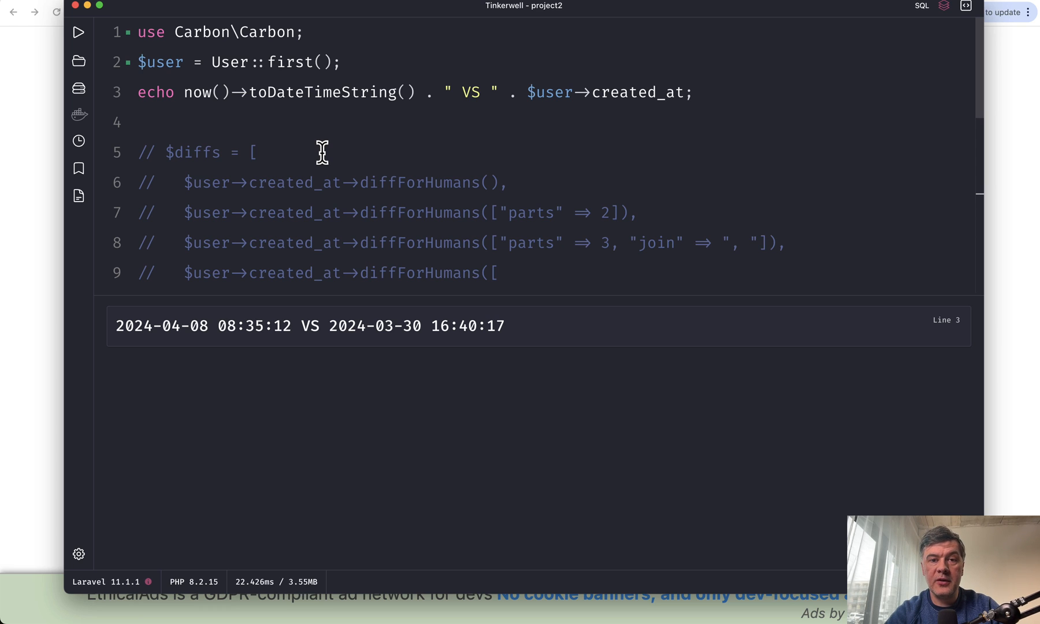
{"action": "mouse_move", "coordinate": [278, 151]}
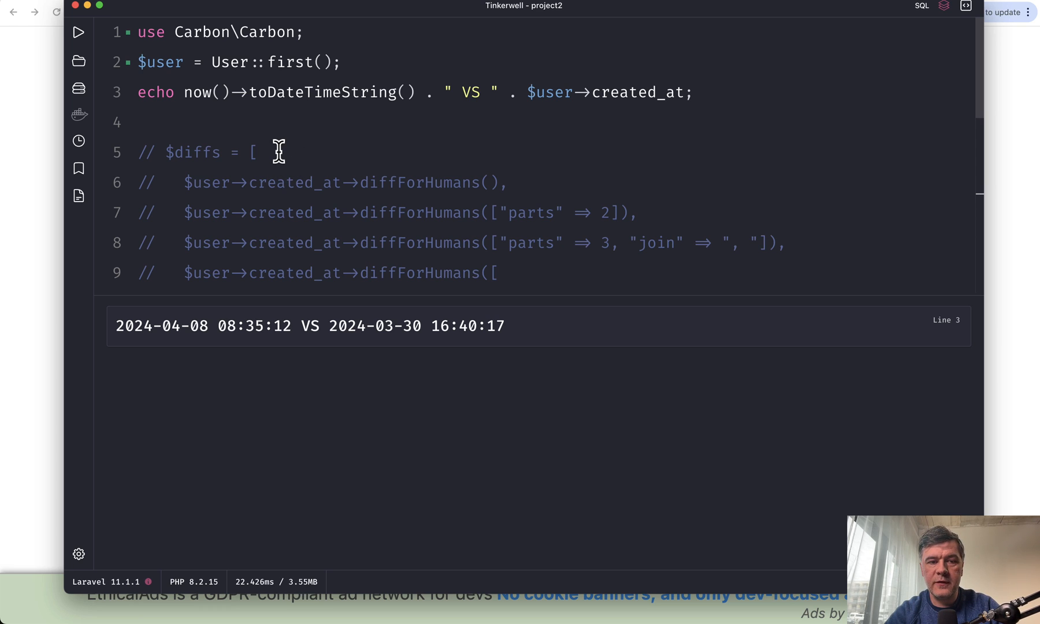
{"action": "scroll", "scroll_direction": "down", "scroll_amount": 3}
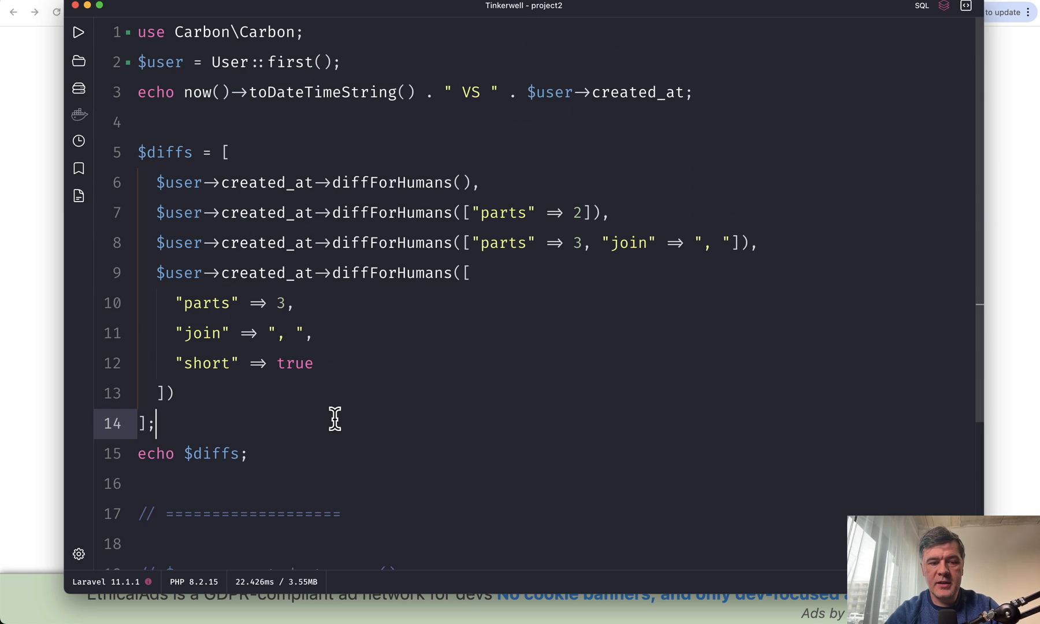
- Run the script to print the four diff strings, from '1 week ago' to '1w, 1d, 15h ago'
{"action": "left_click", "coordinate": [78, 32]}
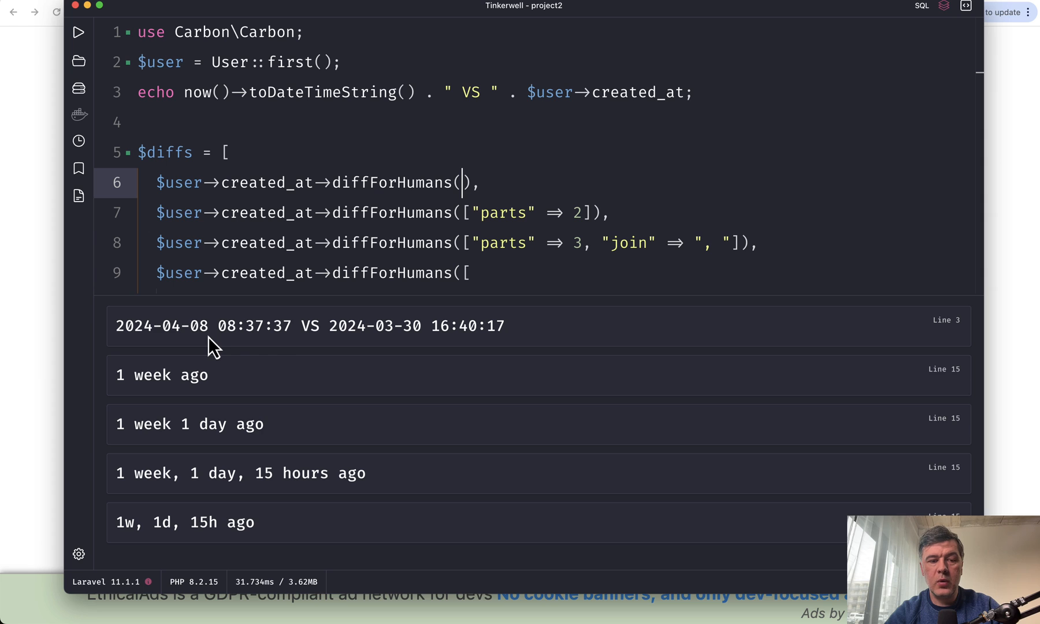
{"action": "mouse_move", "coordinate": [453, 191]}
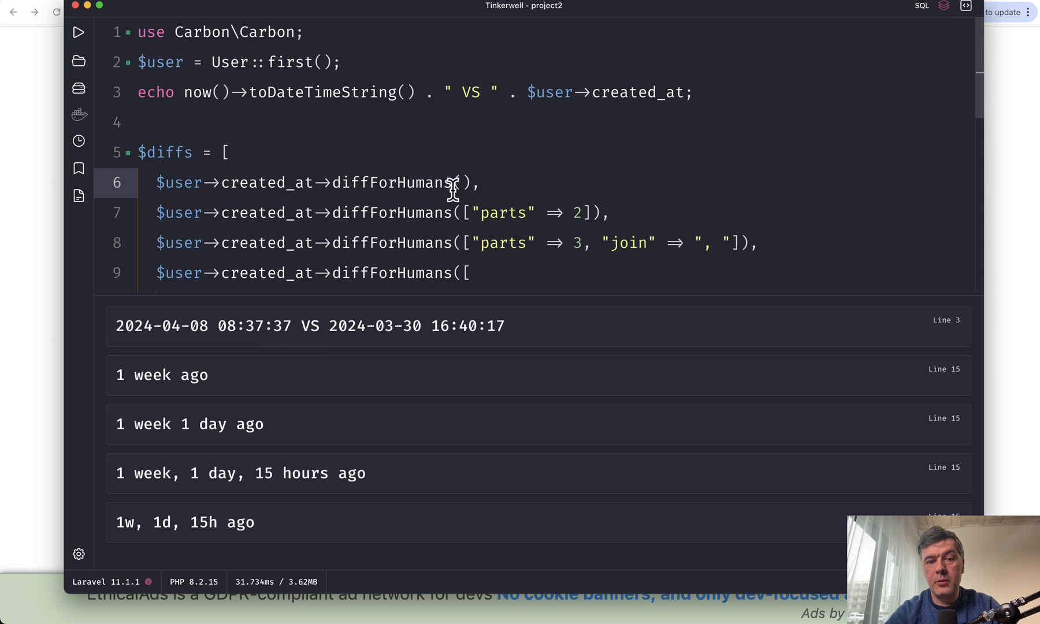
{"action": "mouse_move", "coordinate": [373, 244]}
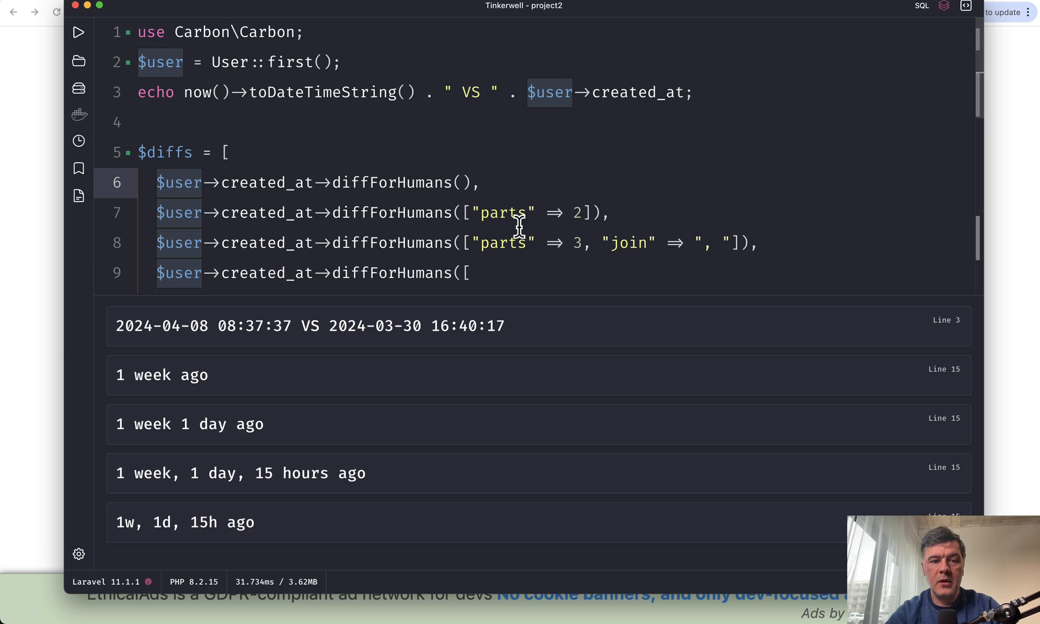
{"action": "mouse_move", "coordinate": [324, 183]}
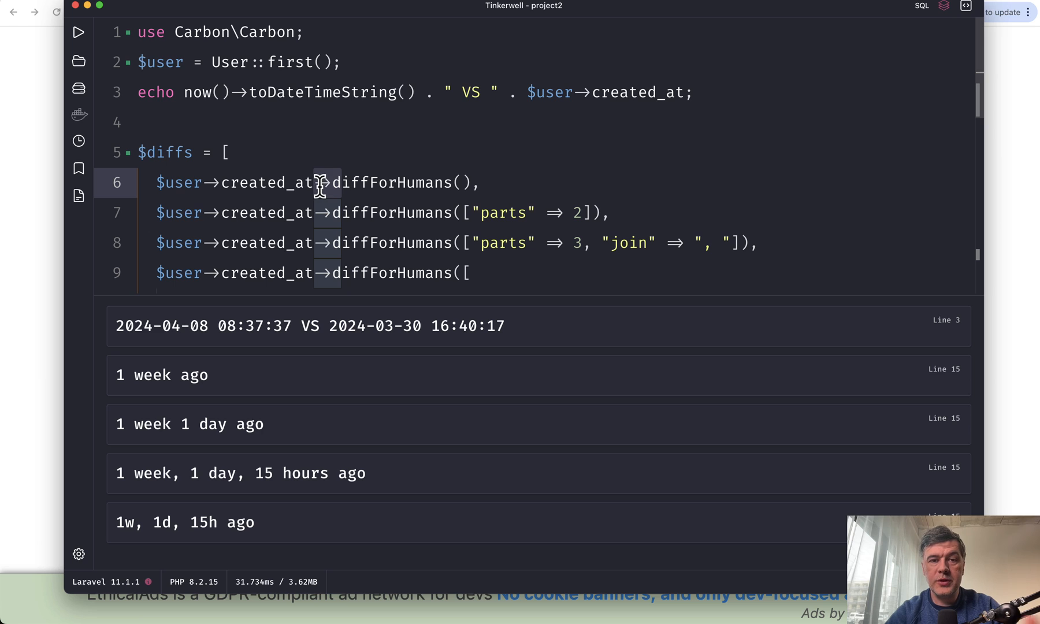
{"action": "mouse_move", "coordinate": [428, 223]}
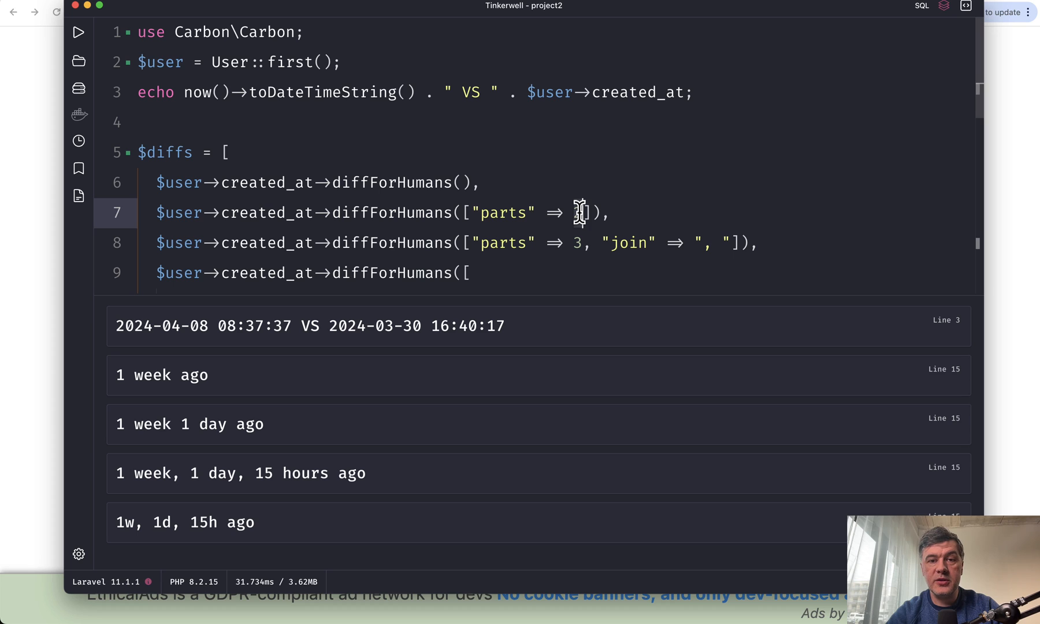
{"action": "type", "text": "2"}
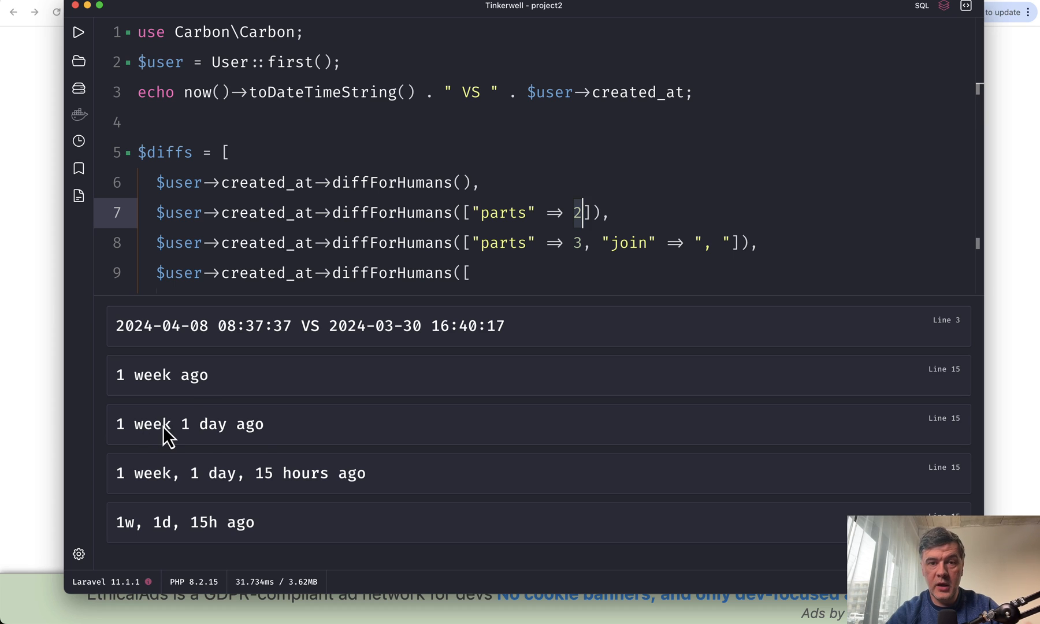
{"action": "mouse_move", "coordinate": [256, 451]}
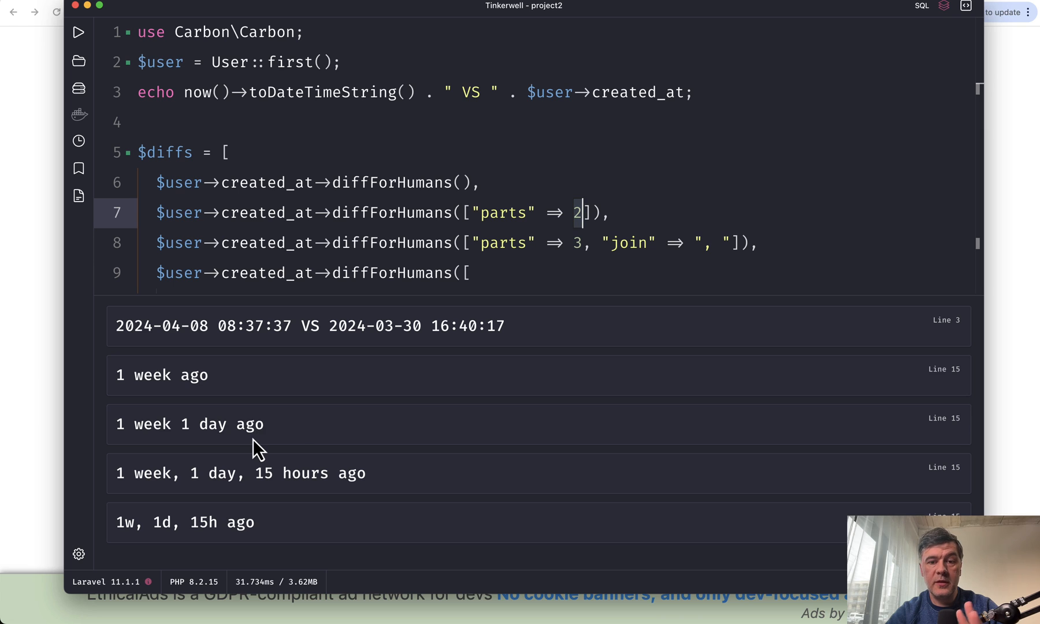
{"action": "mouse_move", "coordinate": [343, 431]}
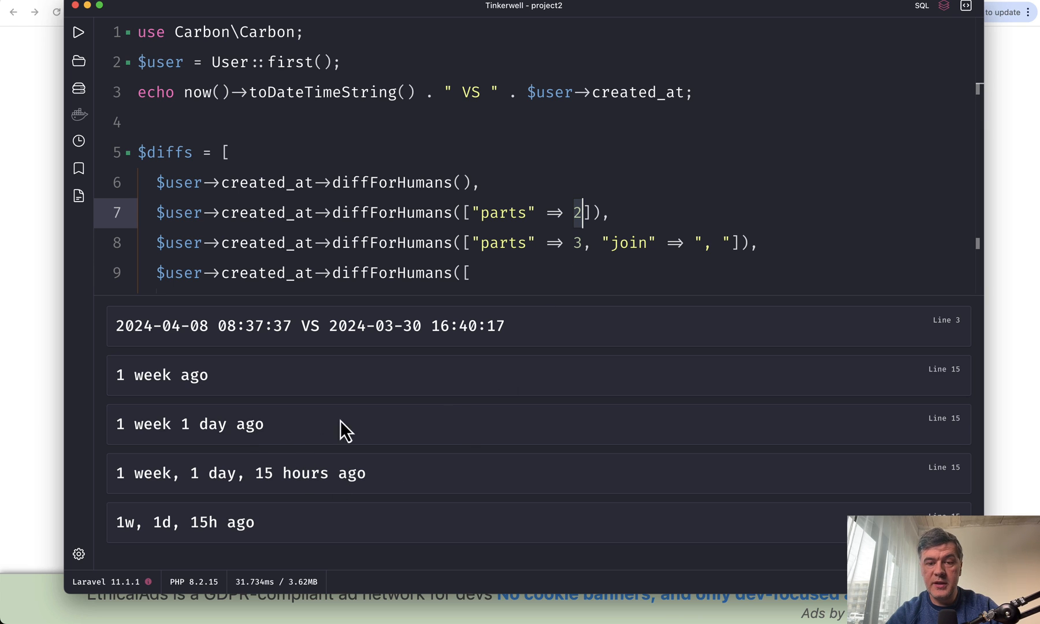
{"action": "mouse_move", "coordinate": [523, 255]}
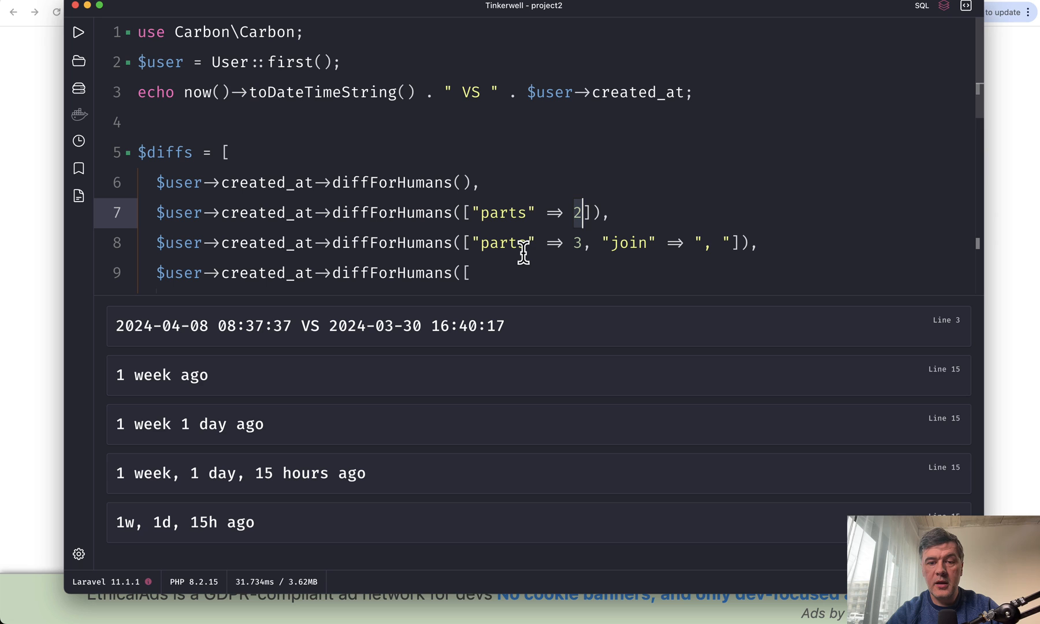
{"action": "mouse_move", "coordinate": [701, 276]}
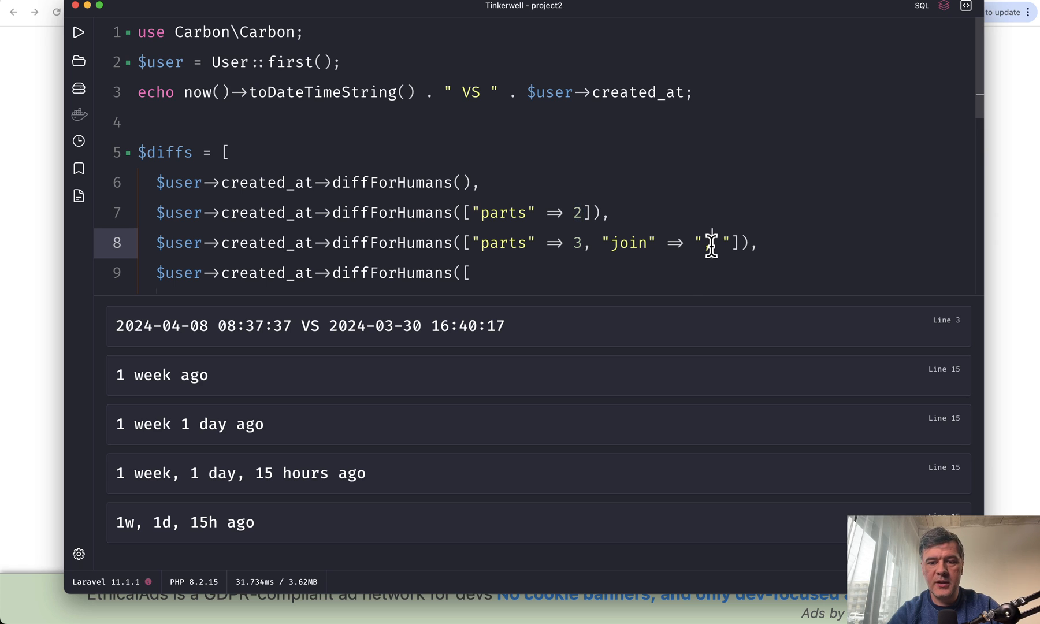
- Try a colon as the join separator, restore the comma, and move on to the options section
{"action": "type", "text": ":"}
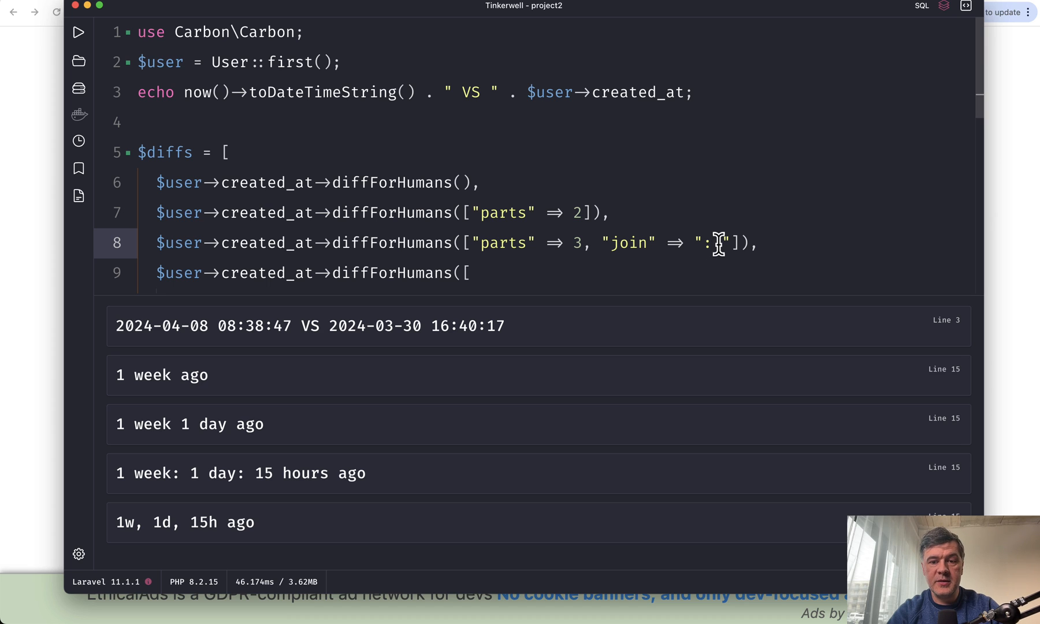
{"action": "type", "text": ","}
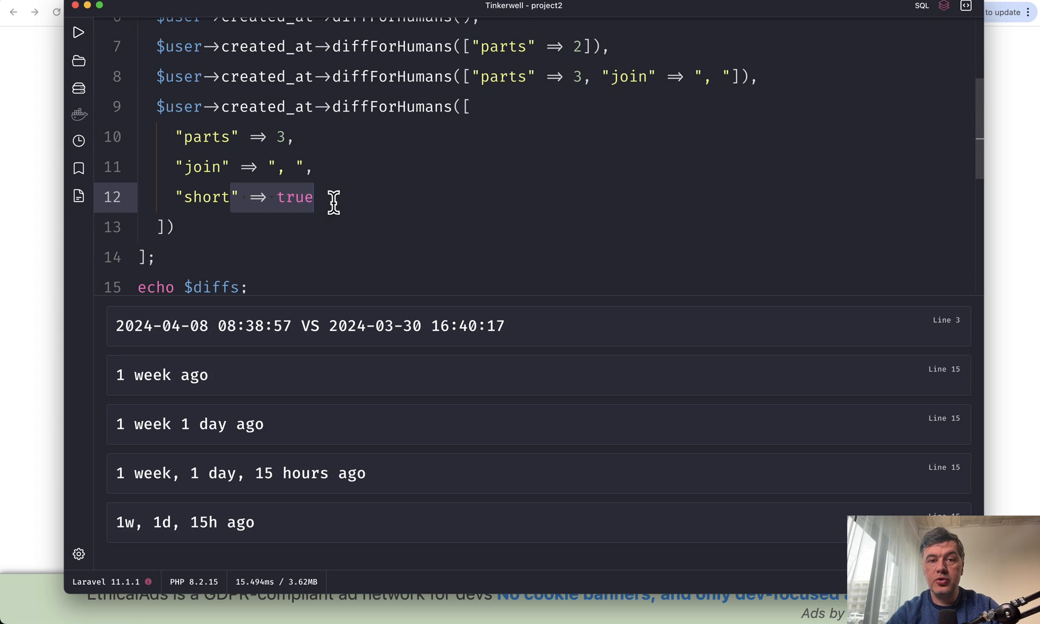
{"action": "mouse_move", "coordinate": [144, 484]}
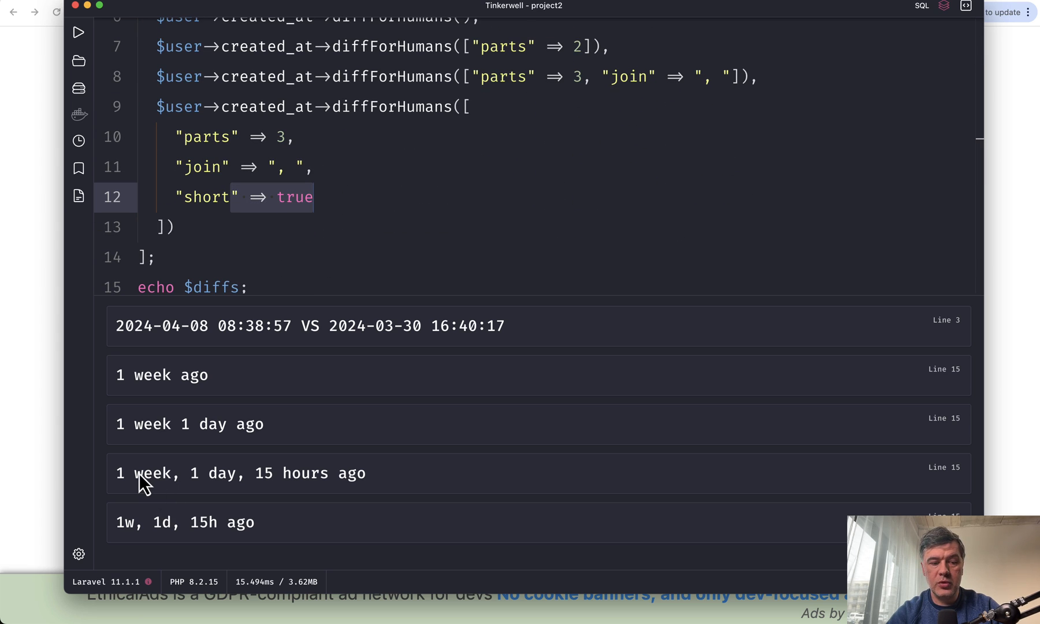
{"action": "mouse_move", "coordinate": [165, 523]}
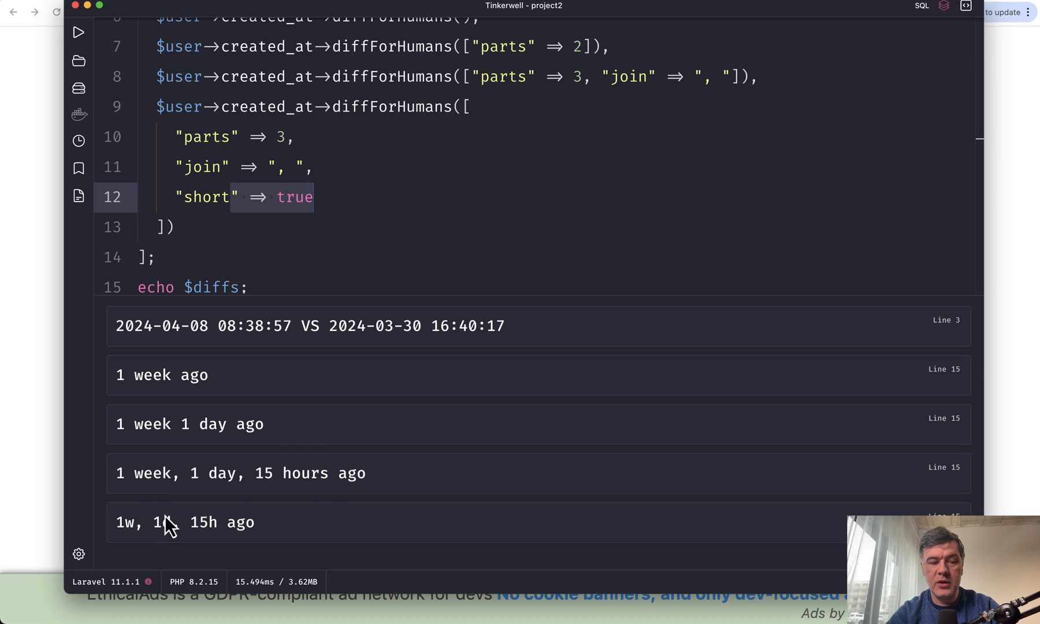
{"action": "mouse_move", "coordinate": [285, 538]}
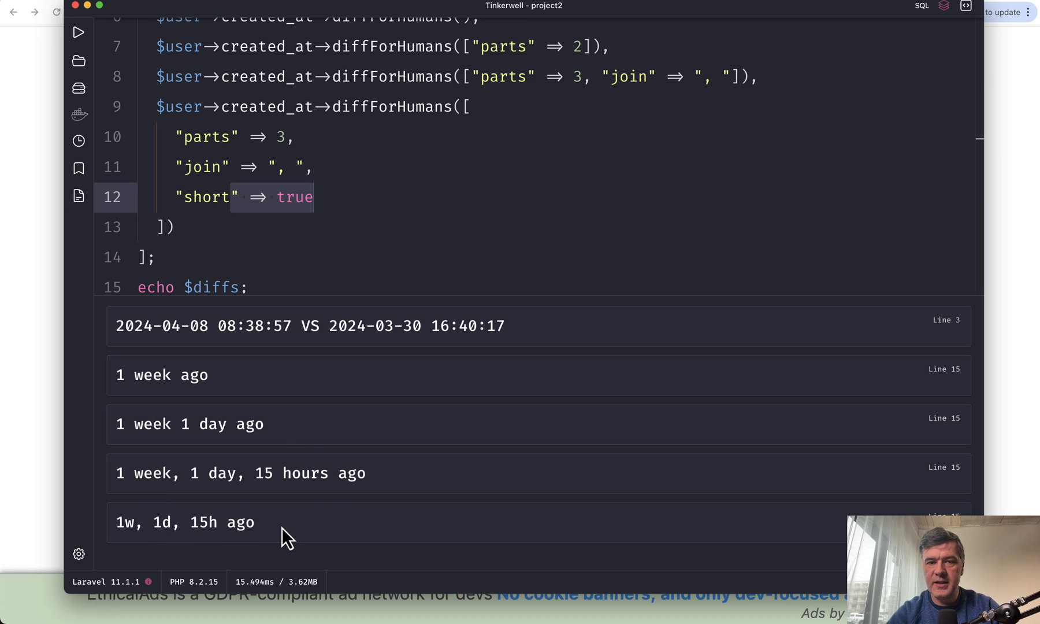
{"action": "scroll", "scroll_direction": "down", "scroll_amount": 3}
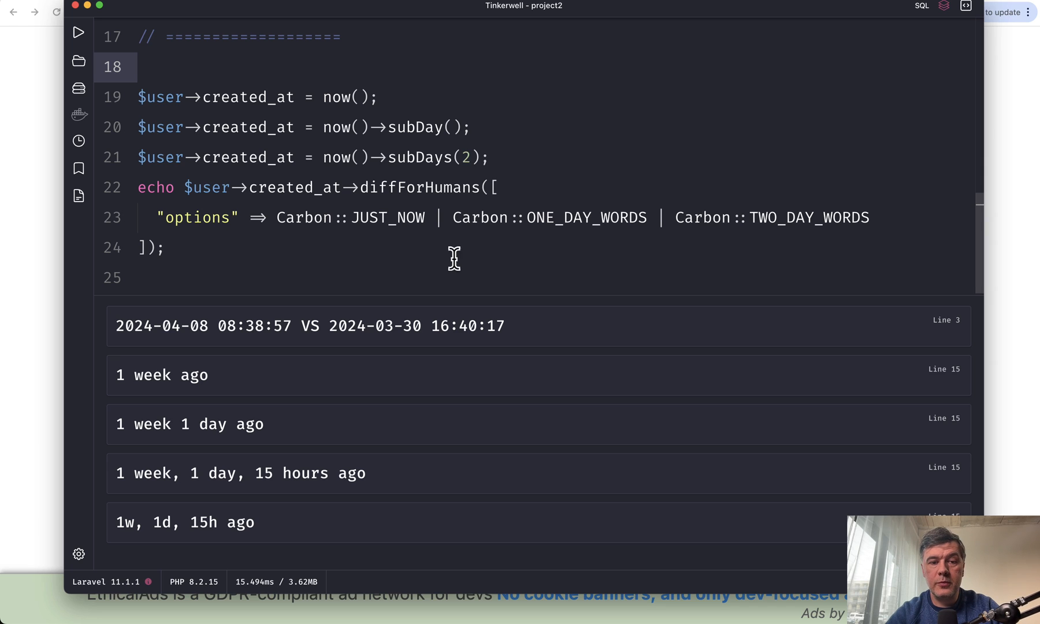
{"action": "mouse_move", "coordinate": [202, 219]}
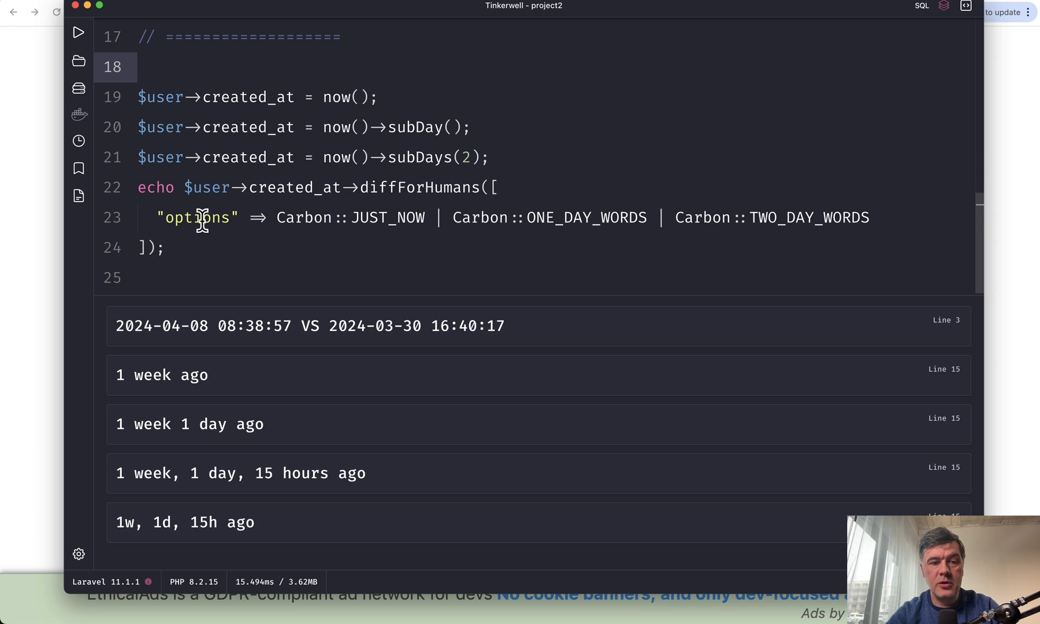
{"action": "mouse_move", "coordinate": [395, 267]}
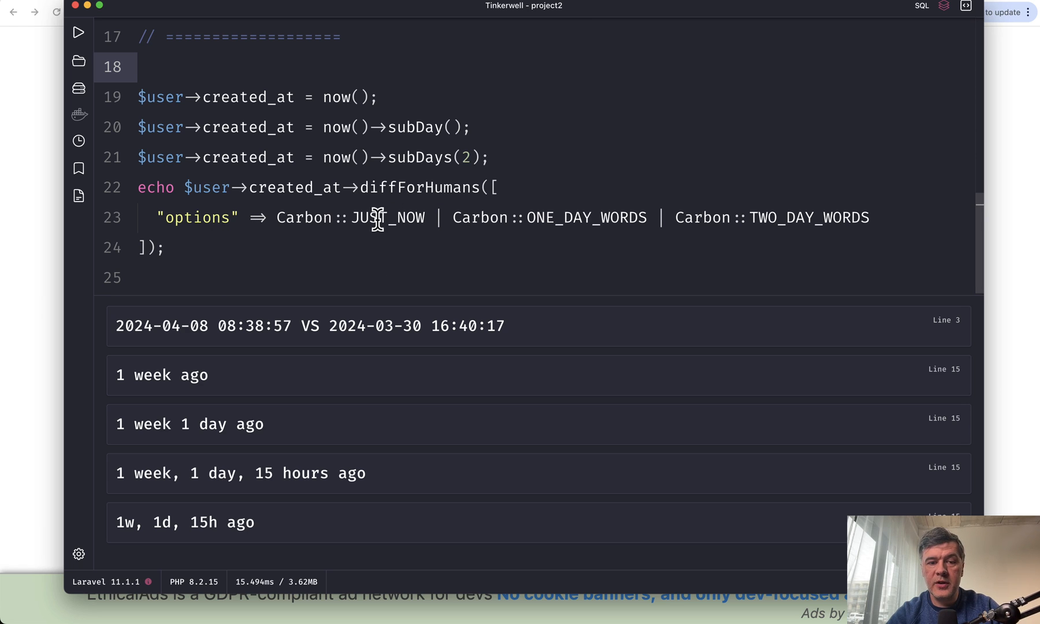
{"action": "mouse_move", "coordinate": [577, 259]}
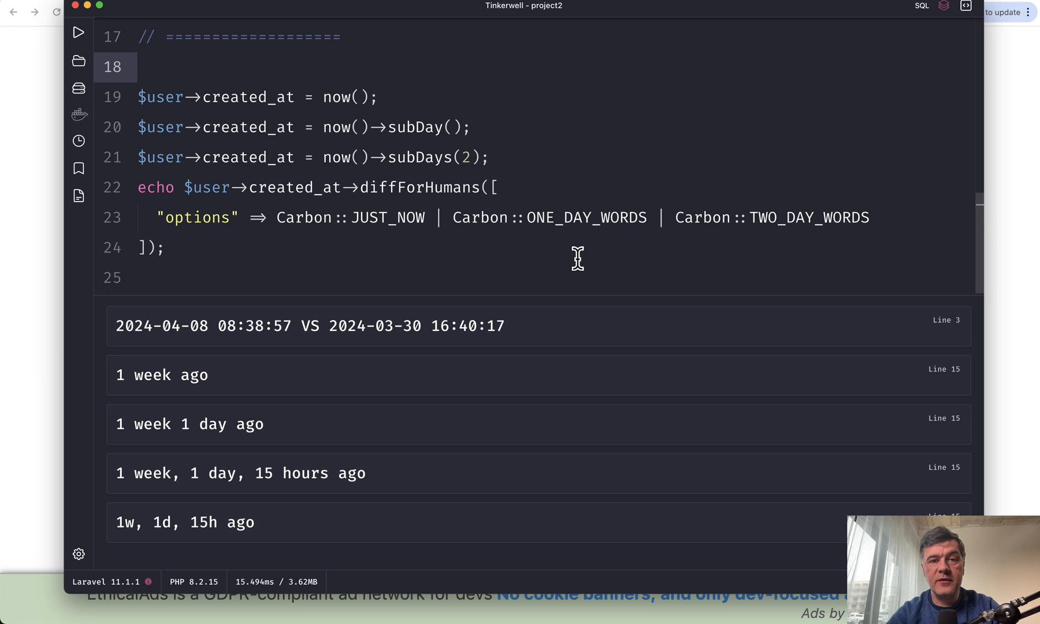
{"action": "mouse_move", "coordinate": [412, 221]}
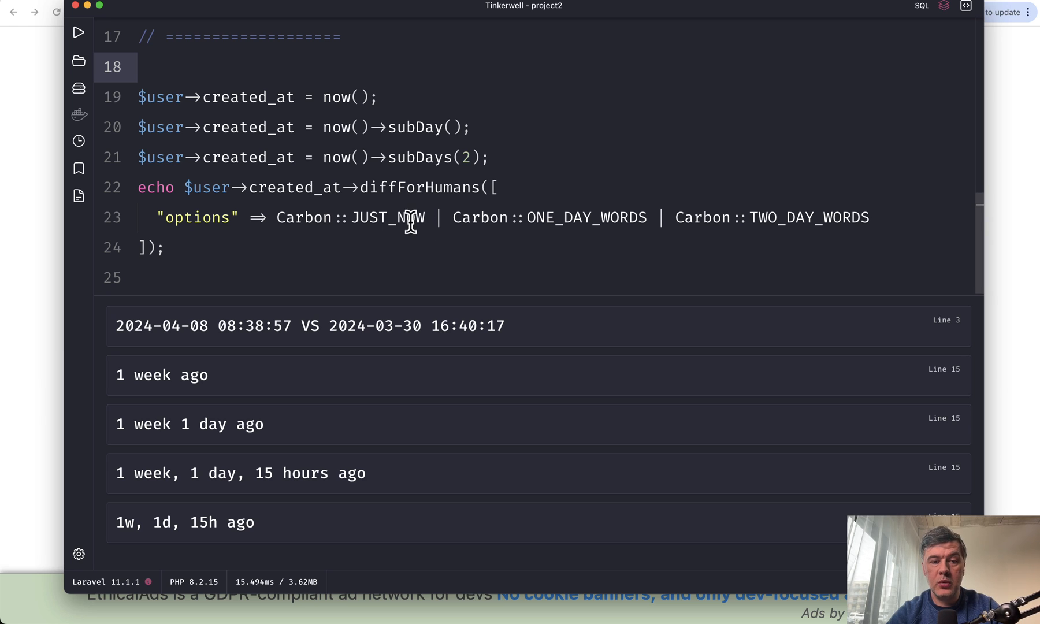
{"action": "mouse_move", "coordinate": [516, 239]}
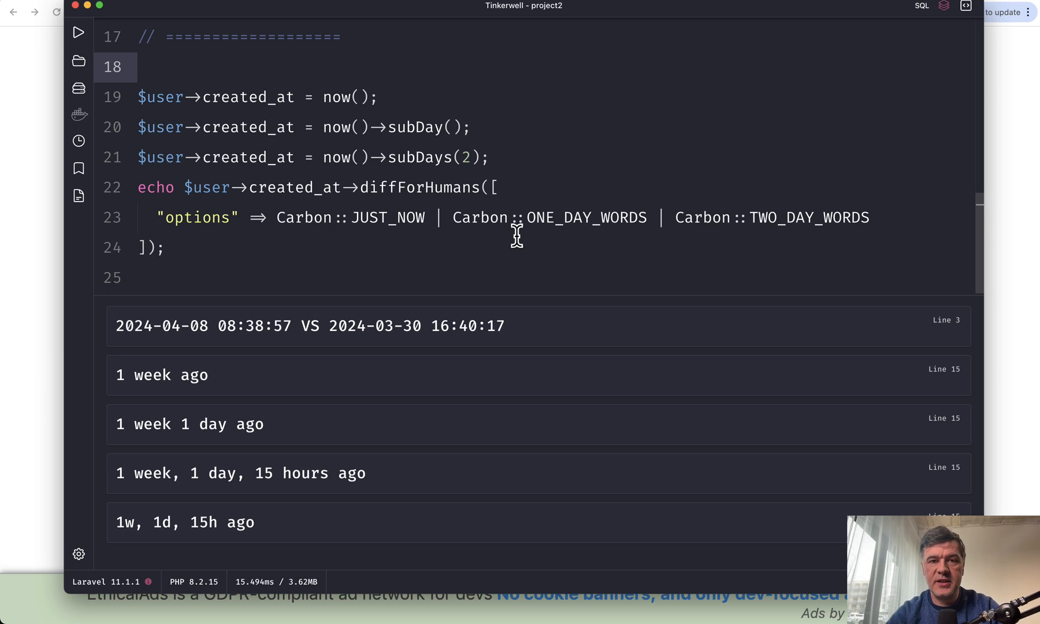
- Run the script with the options line commented out so it prints '2 days ago'
{"action": "left_click", "coordinate": [77, 32]}
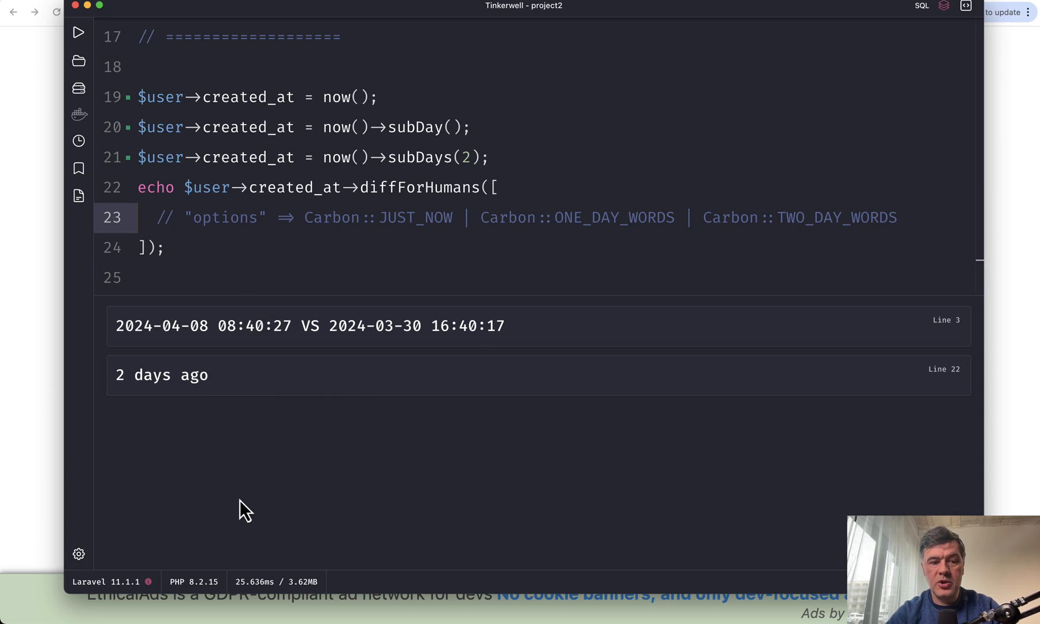
{"action": "mouse_move", "coordinate": [186, 458]}
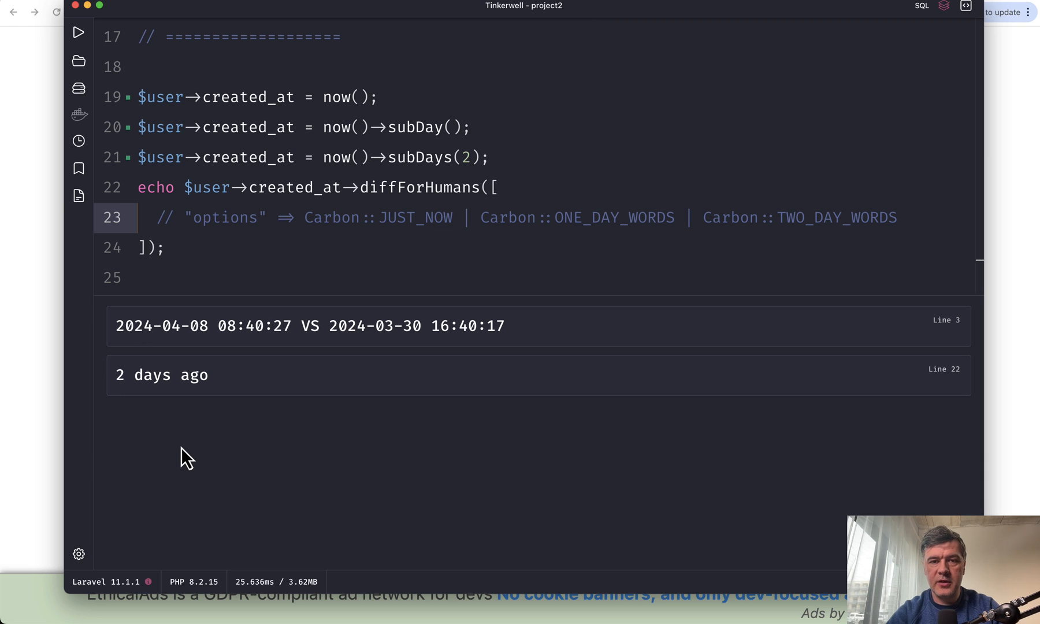
{"action": "mouse_move", "coordinate": [342, 482]}
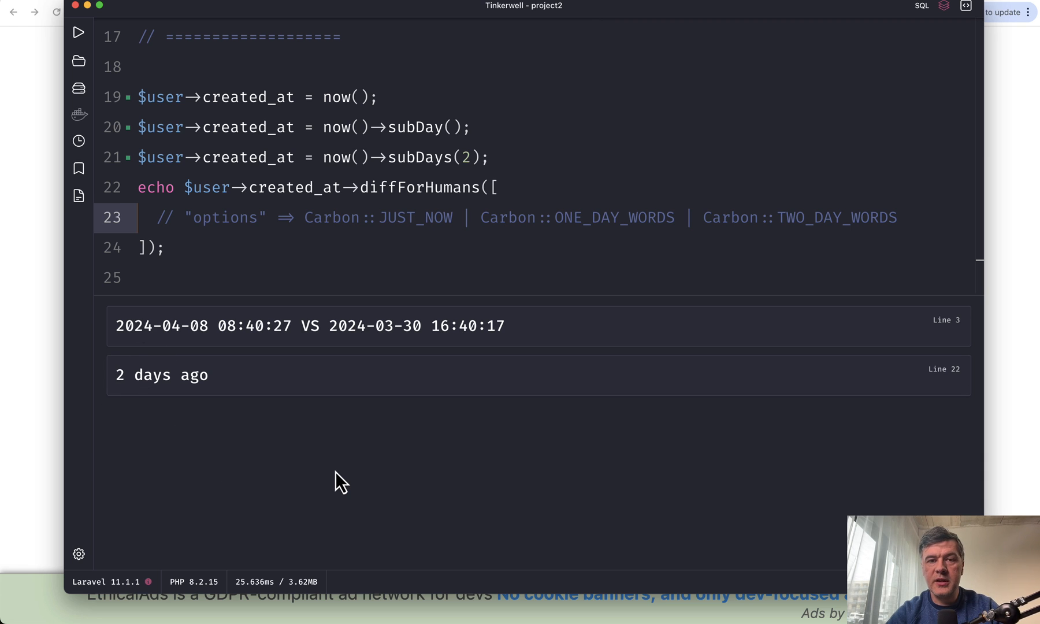
{"action": "mouse_move", "coordinate": [168, 232]}
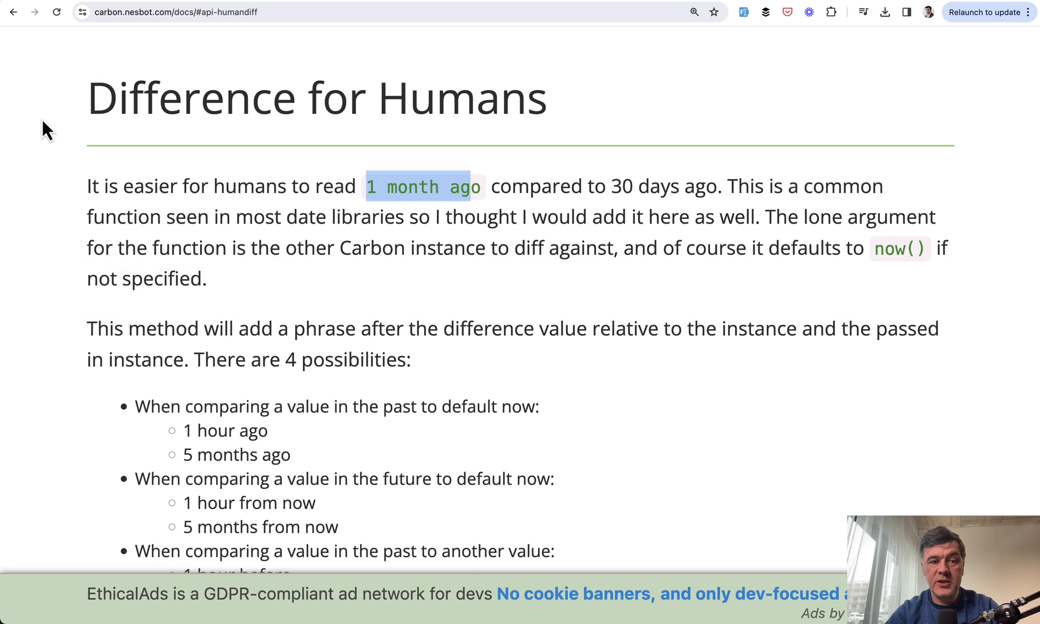
- Scroll the Carbon docs down to the array-options and pipe-combination diffForHumans examples
{"action": "scroll", "scroll_direction": "down", "scroll_amount": 3}
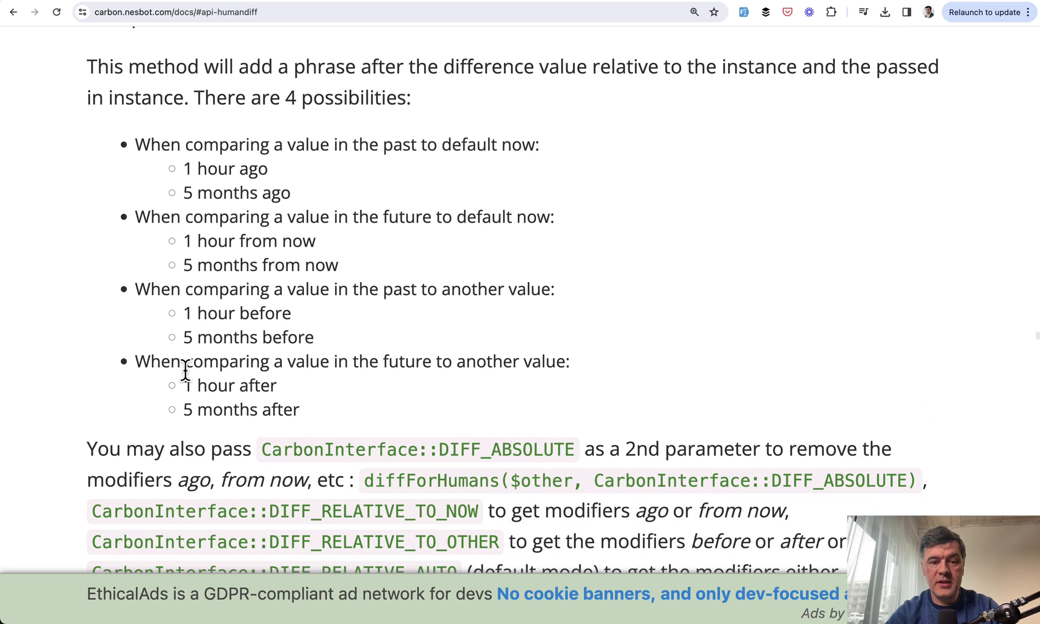
{"action": "scroll", "scroll_direction": "down", "scroll_amount": 3}
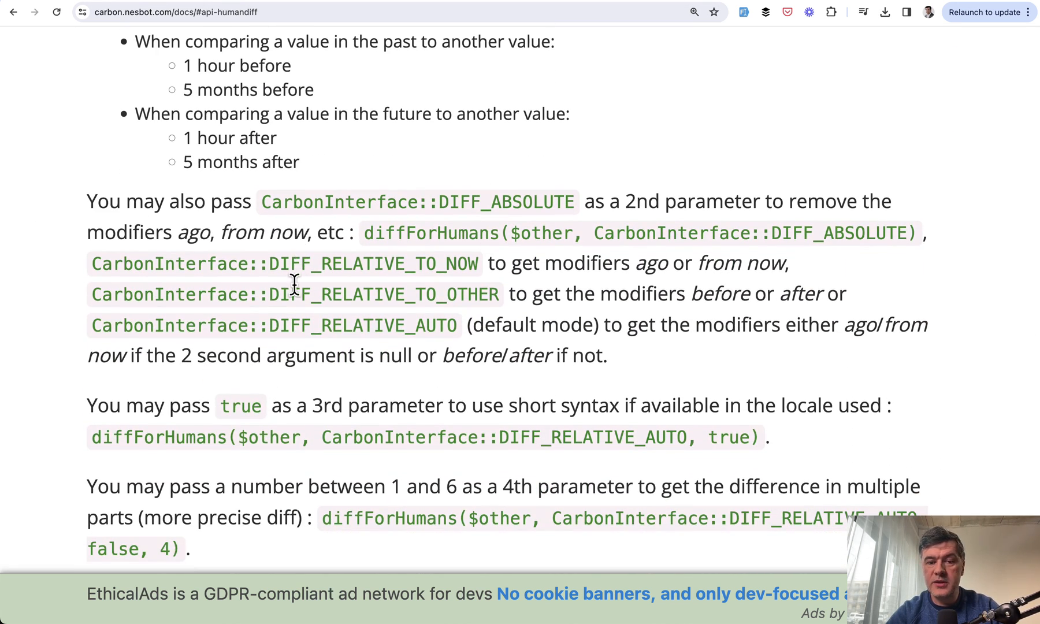
{"action": "scroll", "scroll_direction": "down", "scroll_amount": 3}
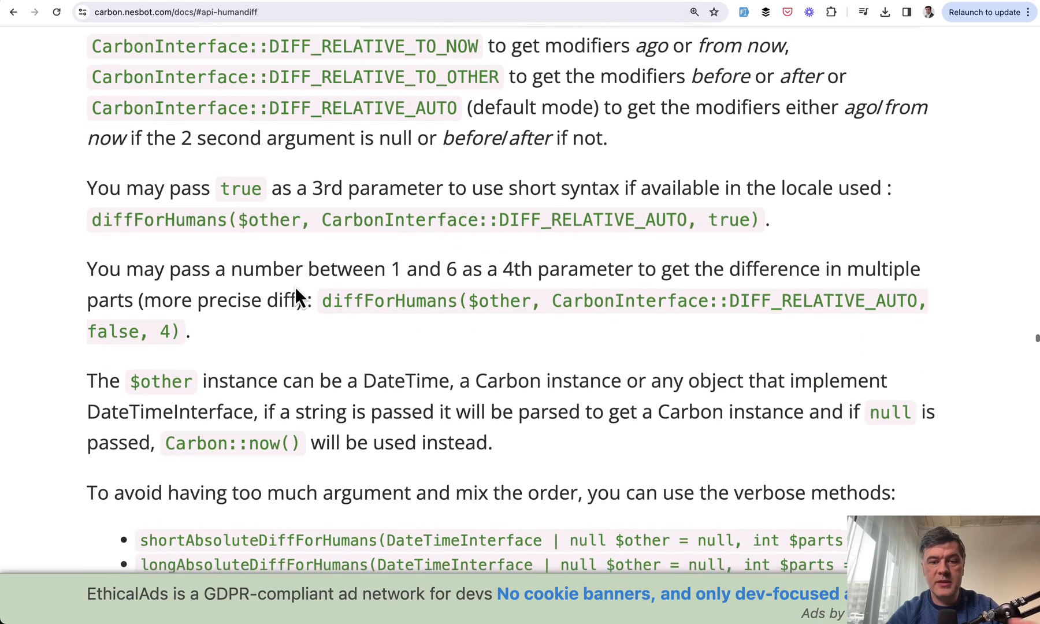
{"action": "scroll", "scroll_direction": "down", "scroll_amount": 3}
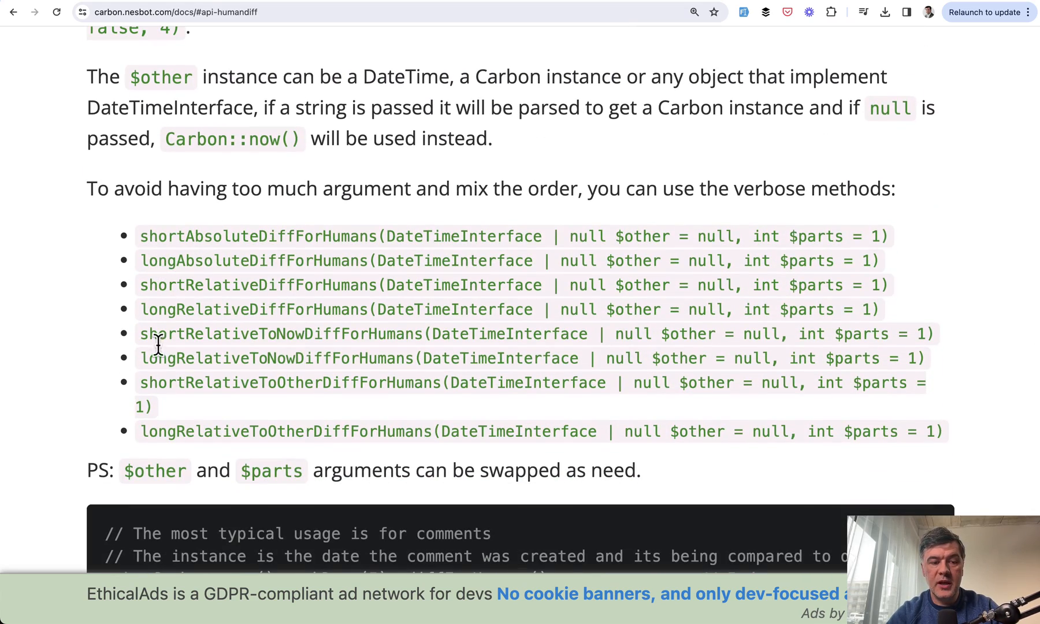
{"action": "scroll", "scroll_direction": "down", "scroll_amount": 3}
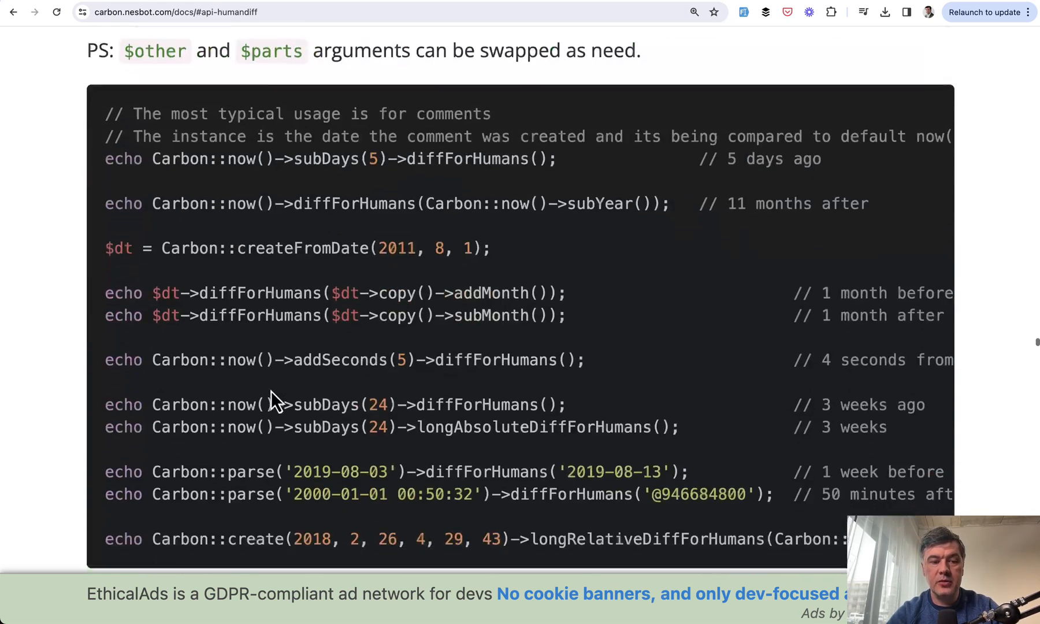
{"action": "scroll", "scroll_direction": "down", "scroll_amount": 3}
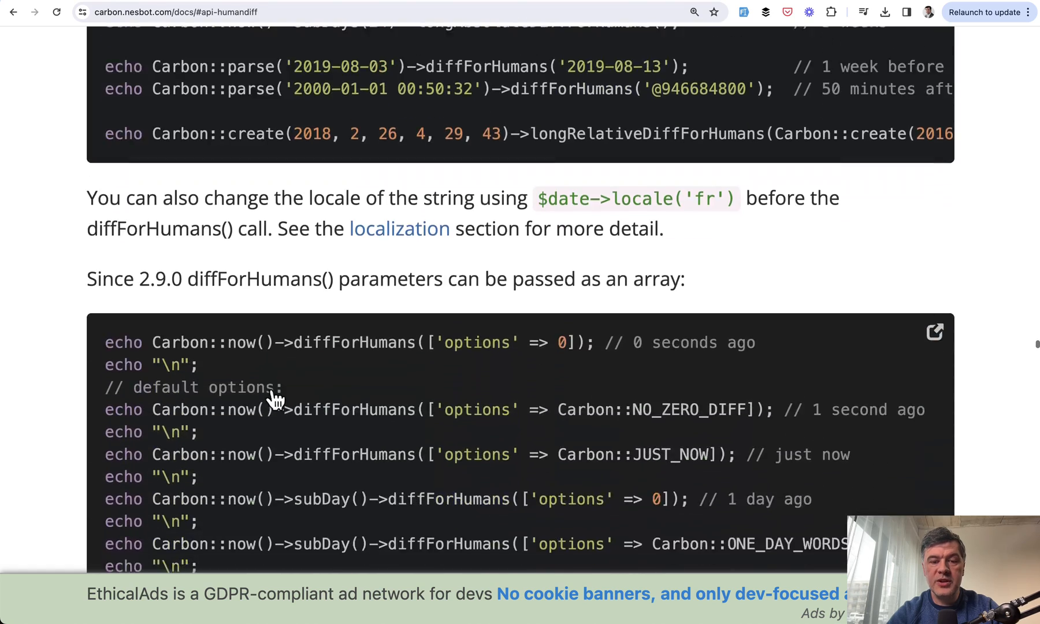
{"action": "scroll", "scroll_direction": "down", "scroll_amount": 3}
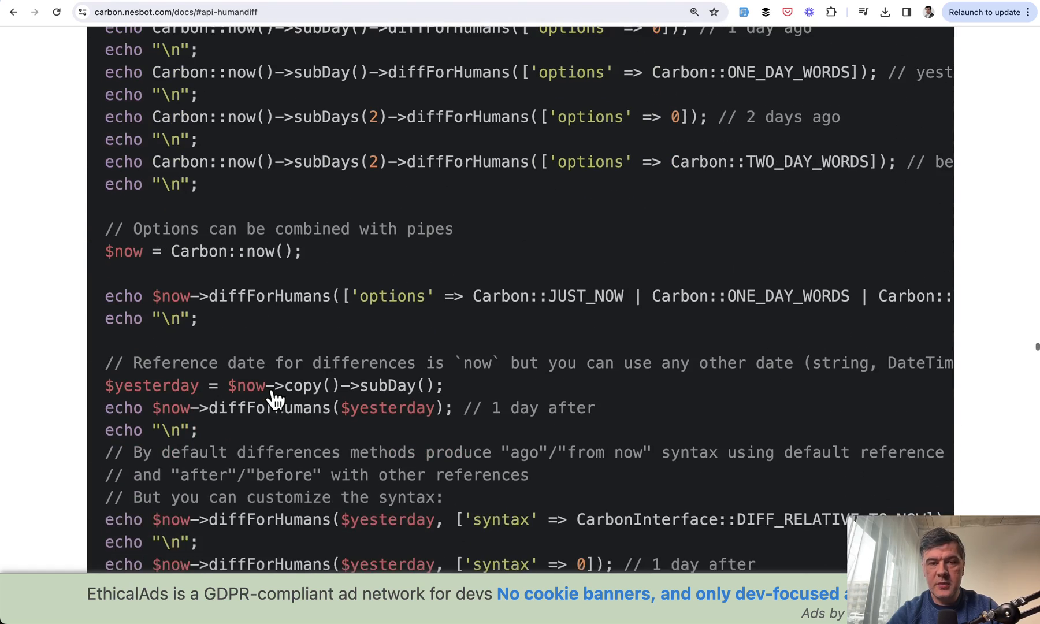